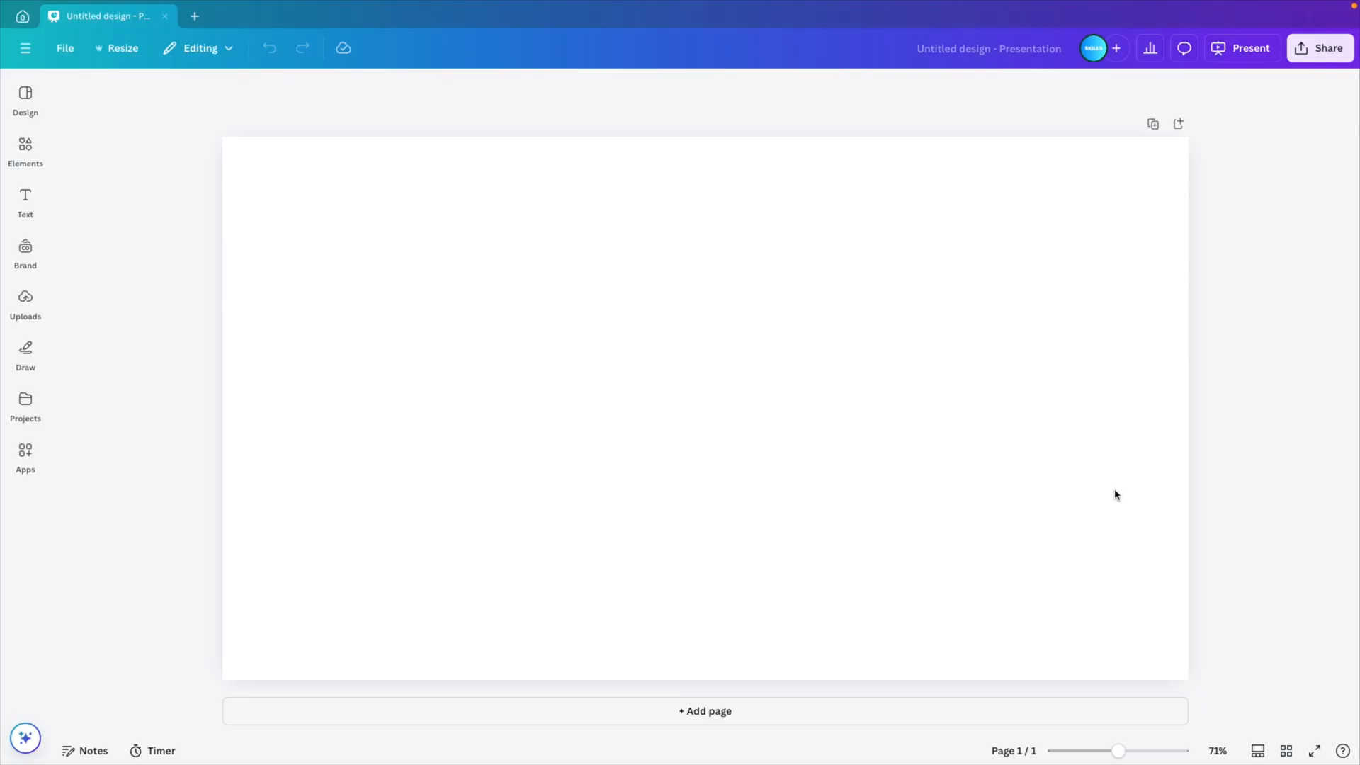
Make the blank slide's background dark navy blue
left_click(704, 359)
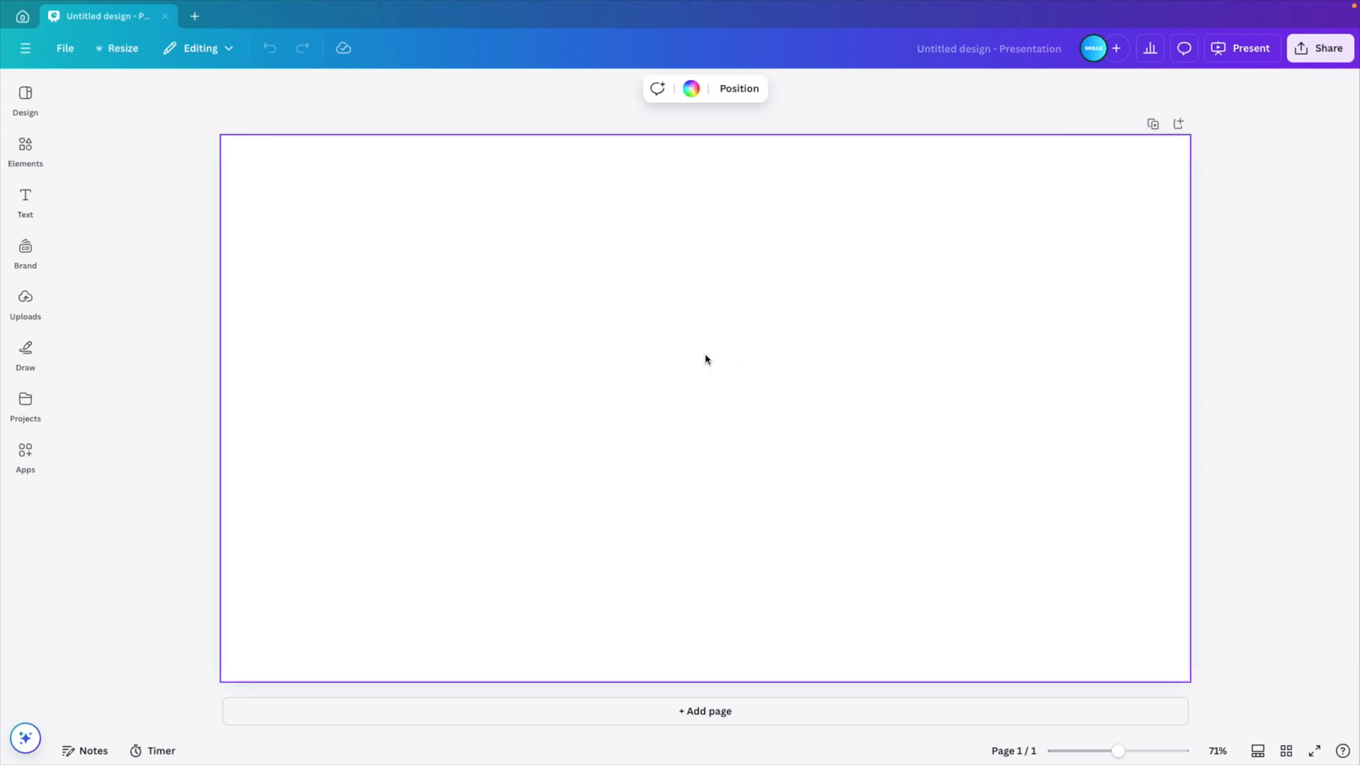
left_click(691, 88)
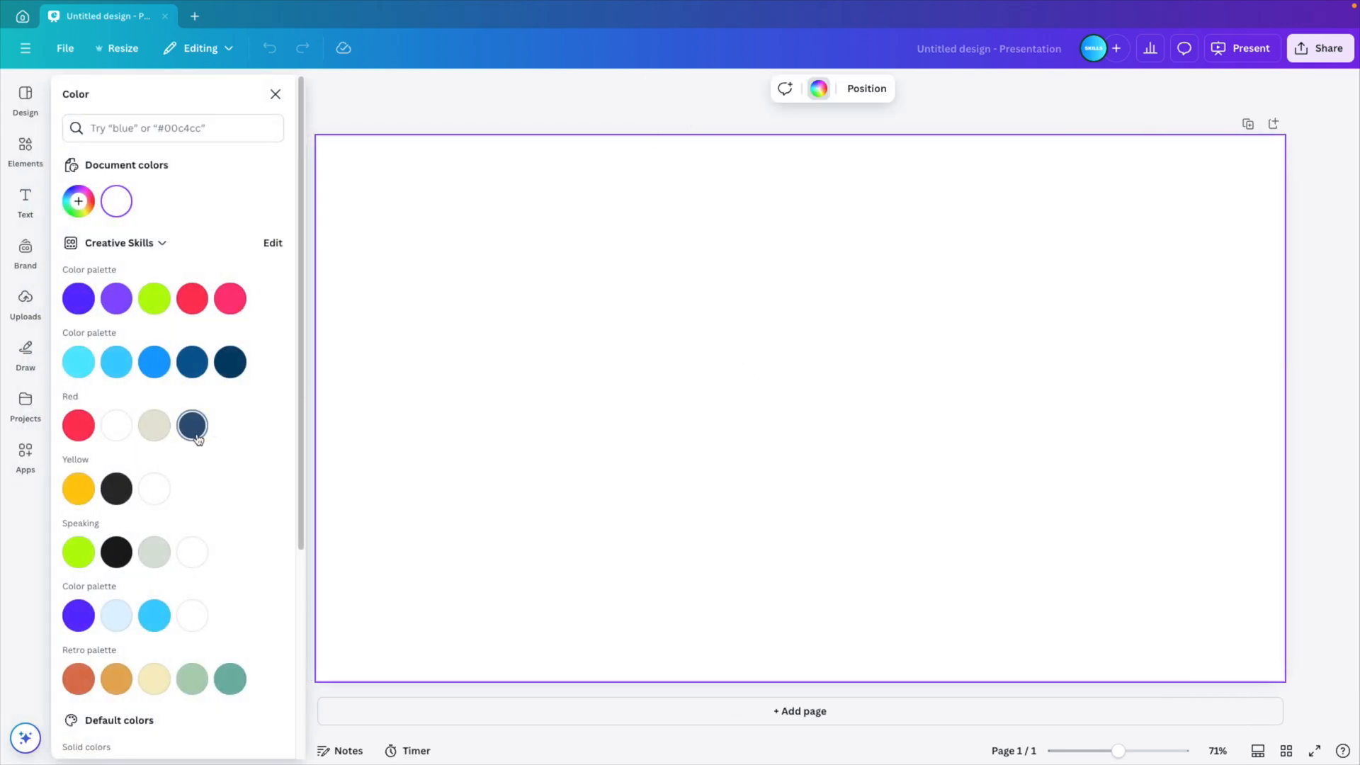
left_click(191, 425)
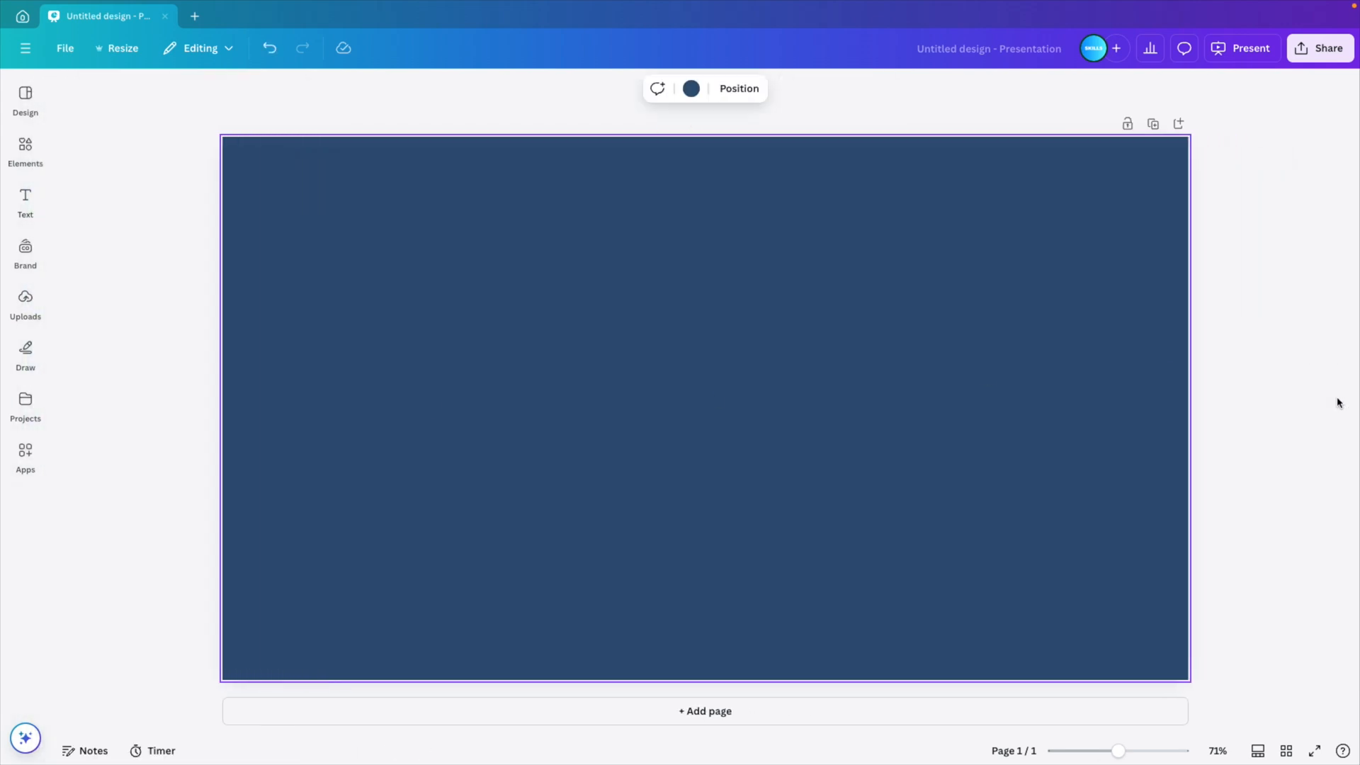
Find the Lucky Wheel app by searching 'spin' in Apps and launch it
left_click(25, 455)
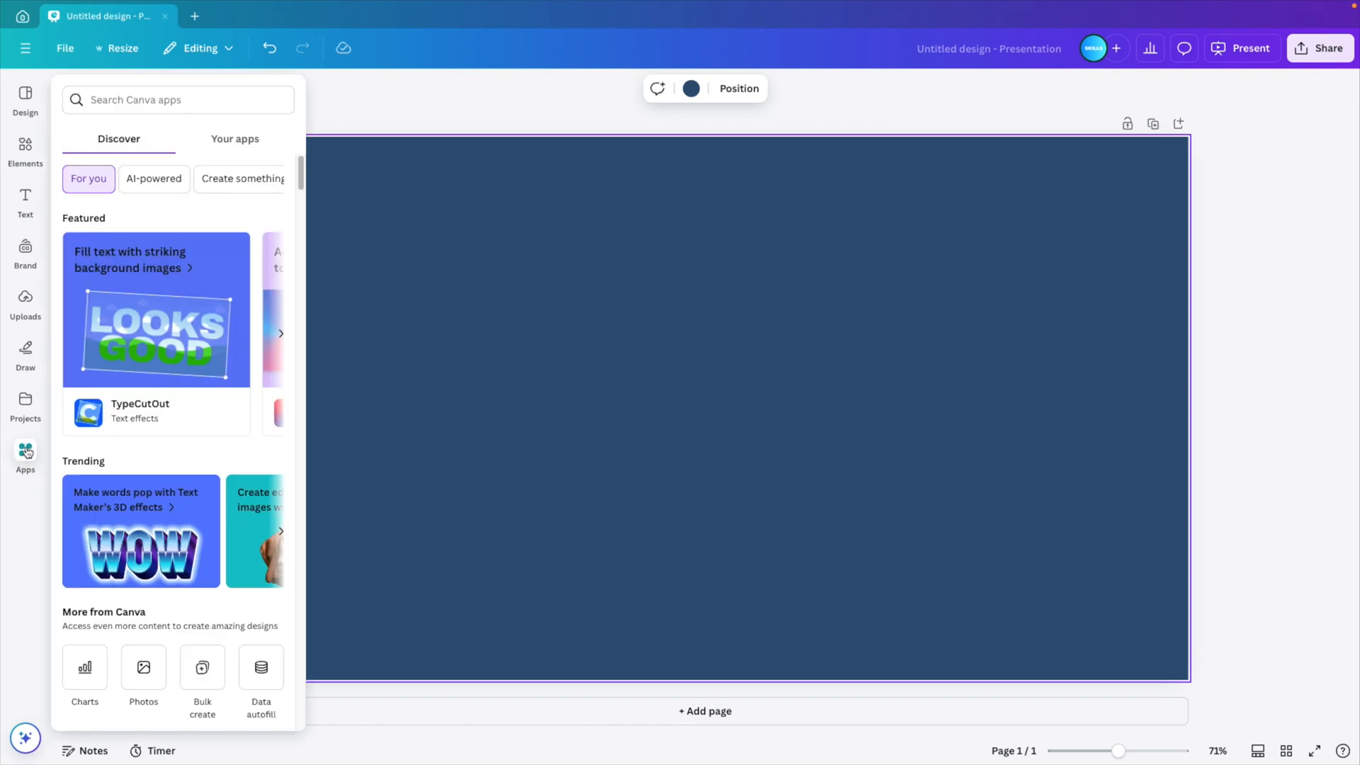
type("spin the wheel")
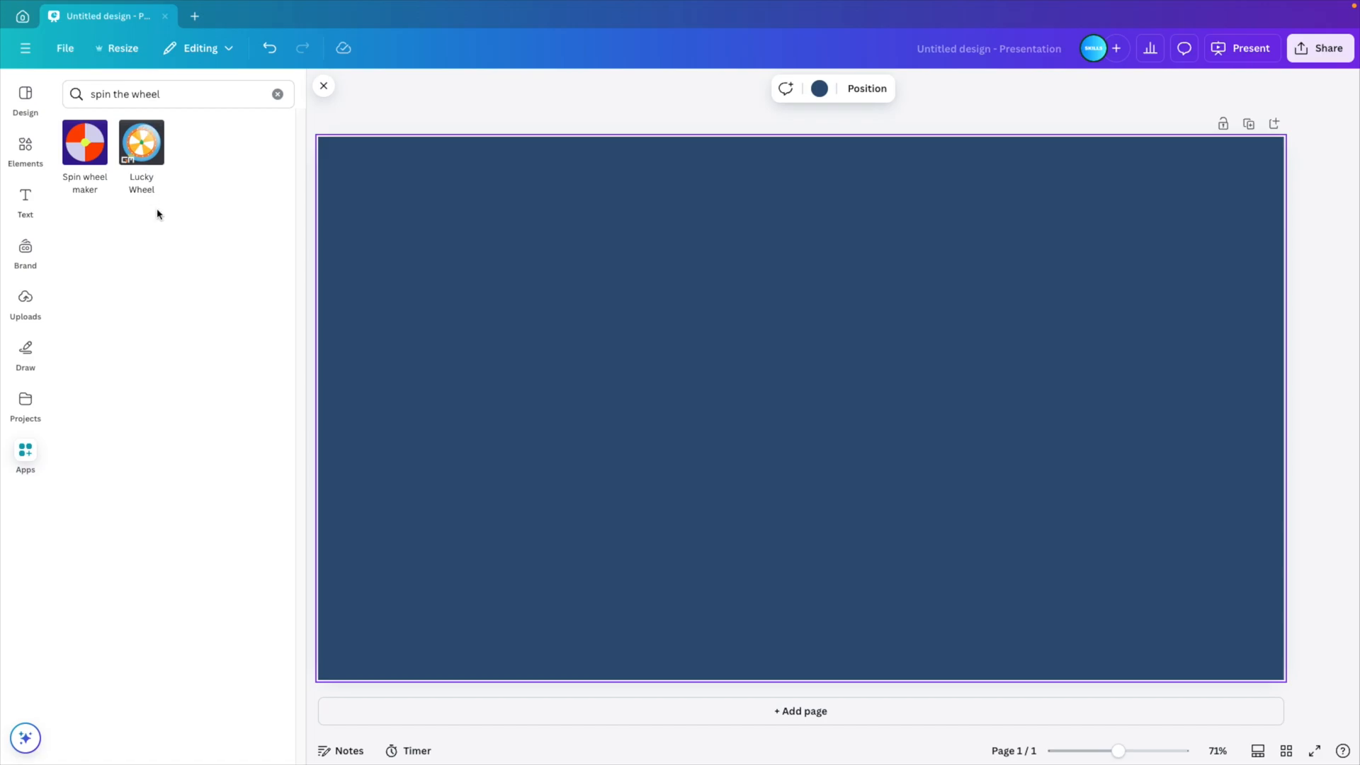
left_click(140, 143)
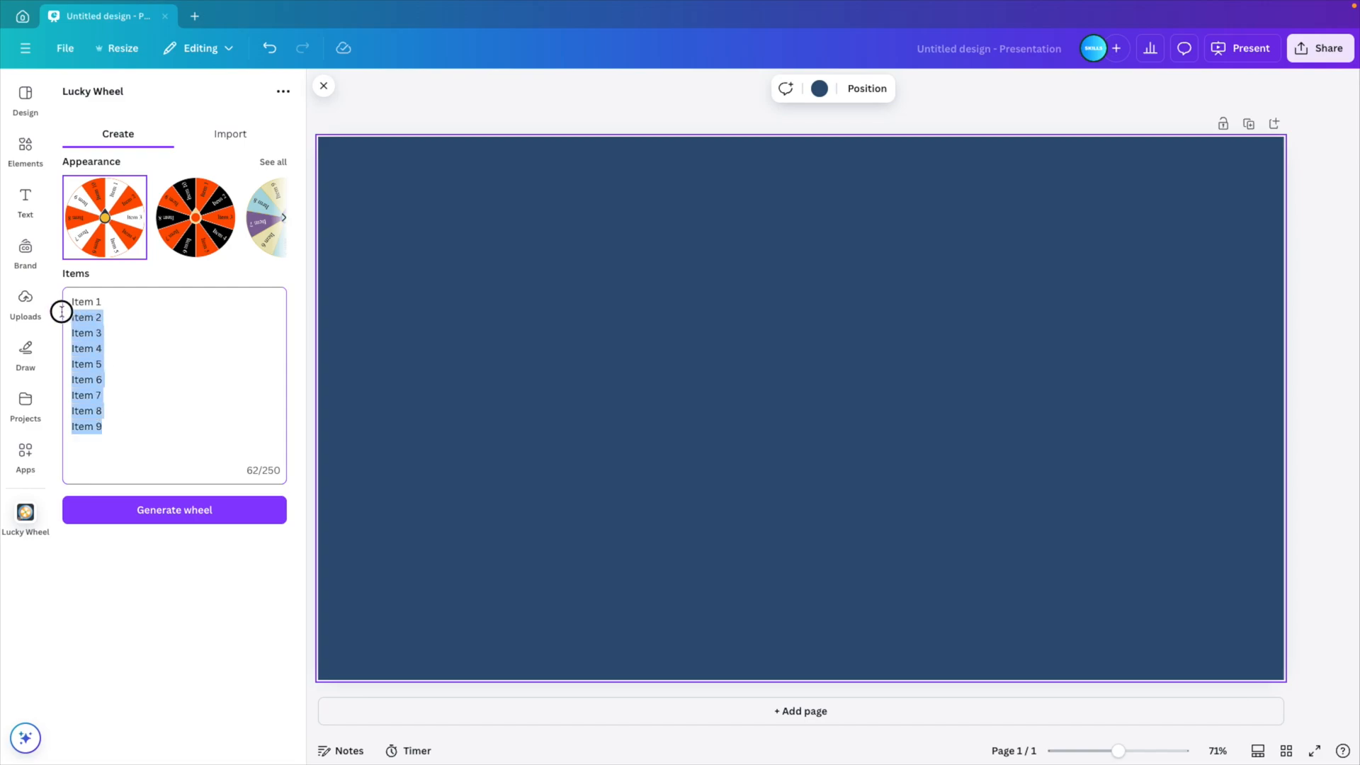
Fill the wheel items with alternating Yes/No entries, choose the orange-white design, and generate the wheel
type("Y")
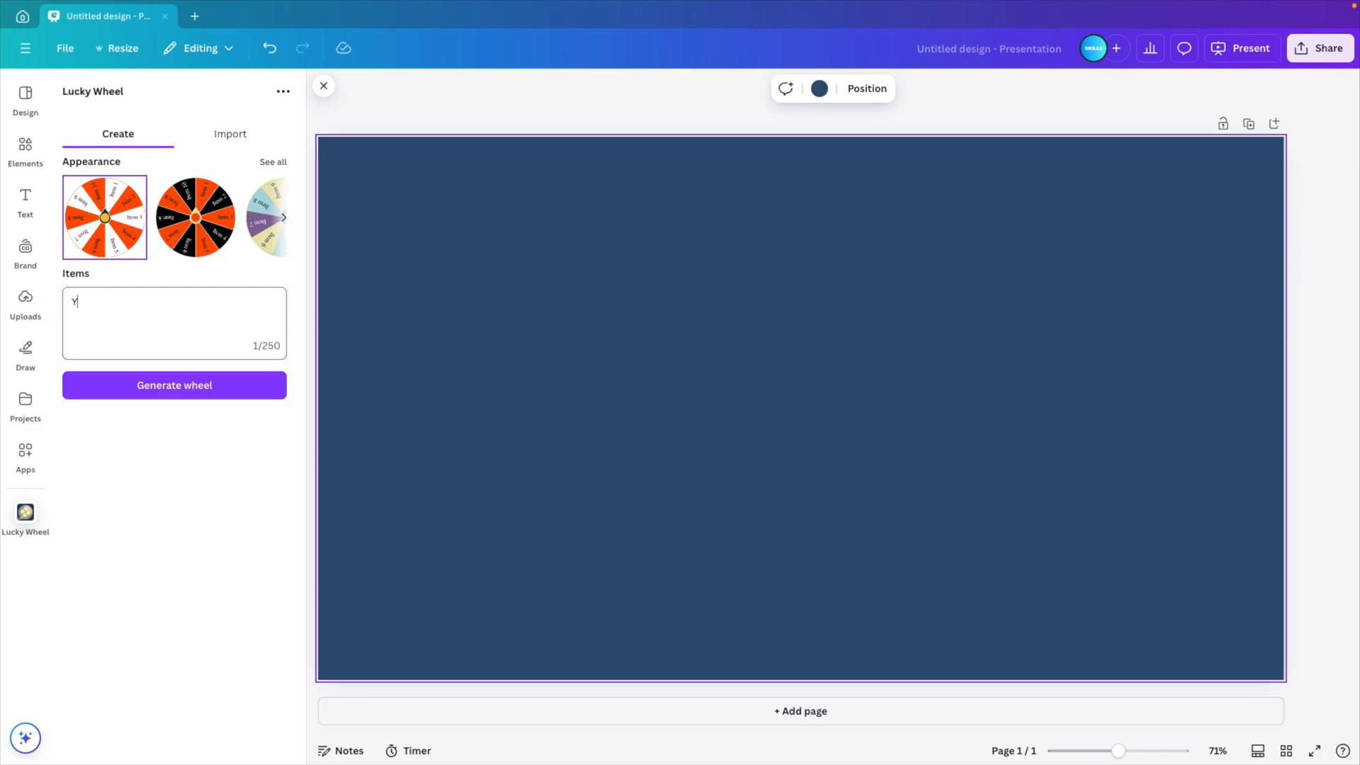
type("Yes")
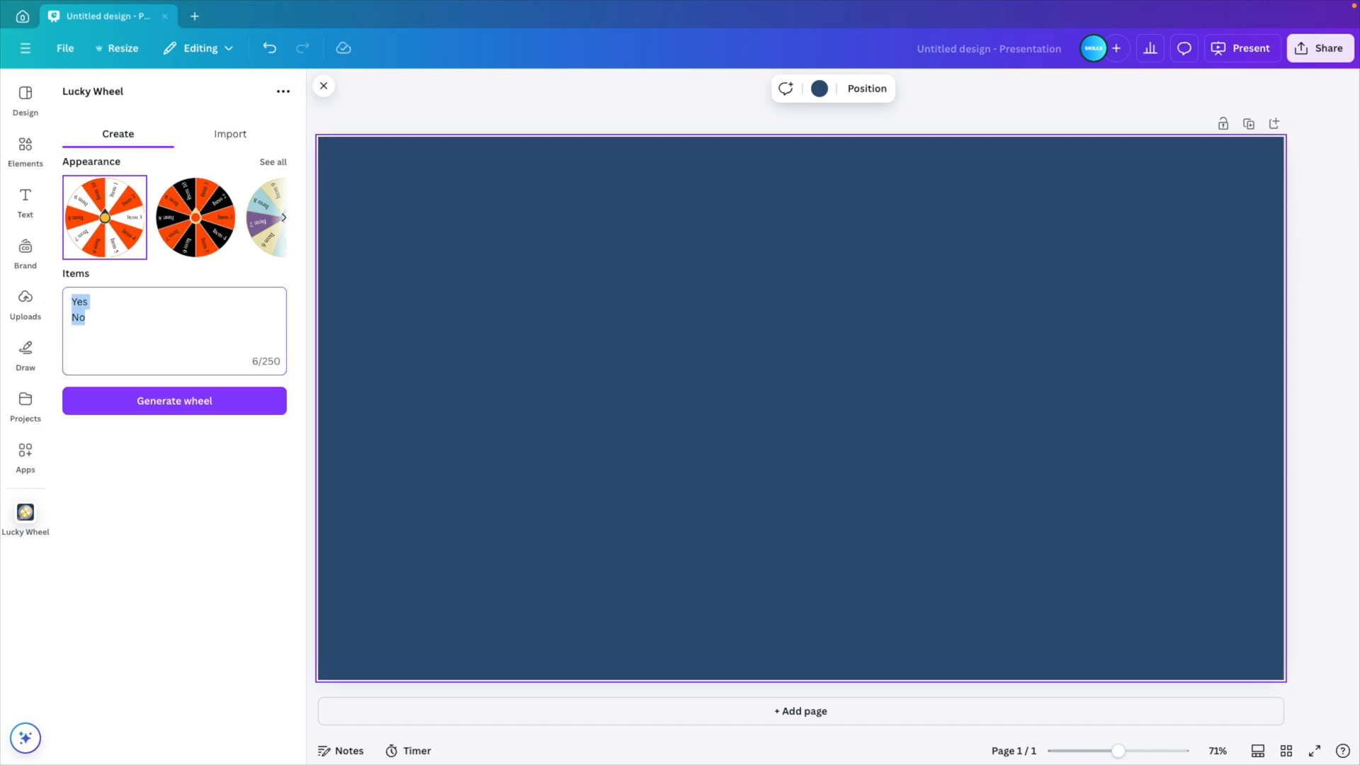
type("Yes")
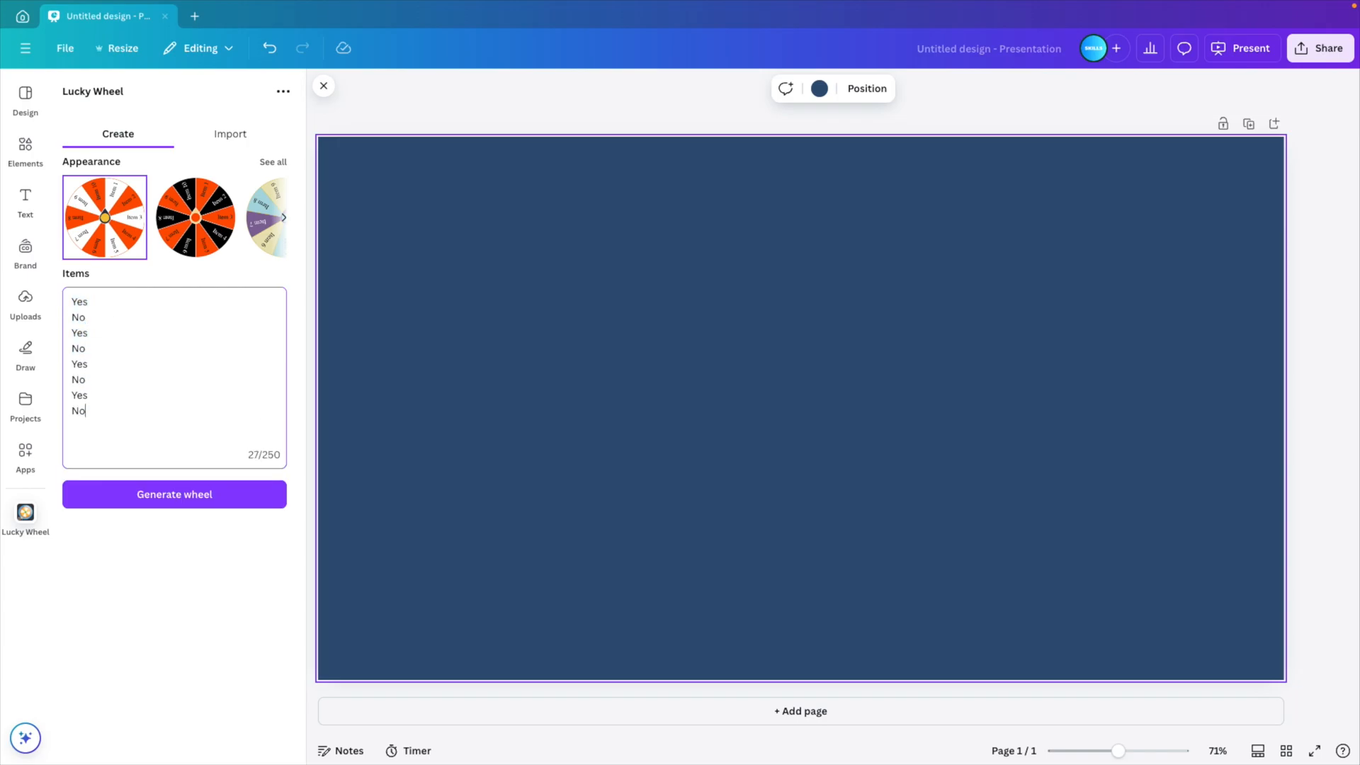
mouse_move(257, 176)
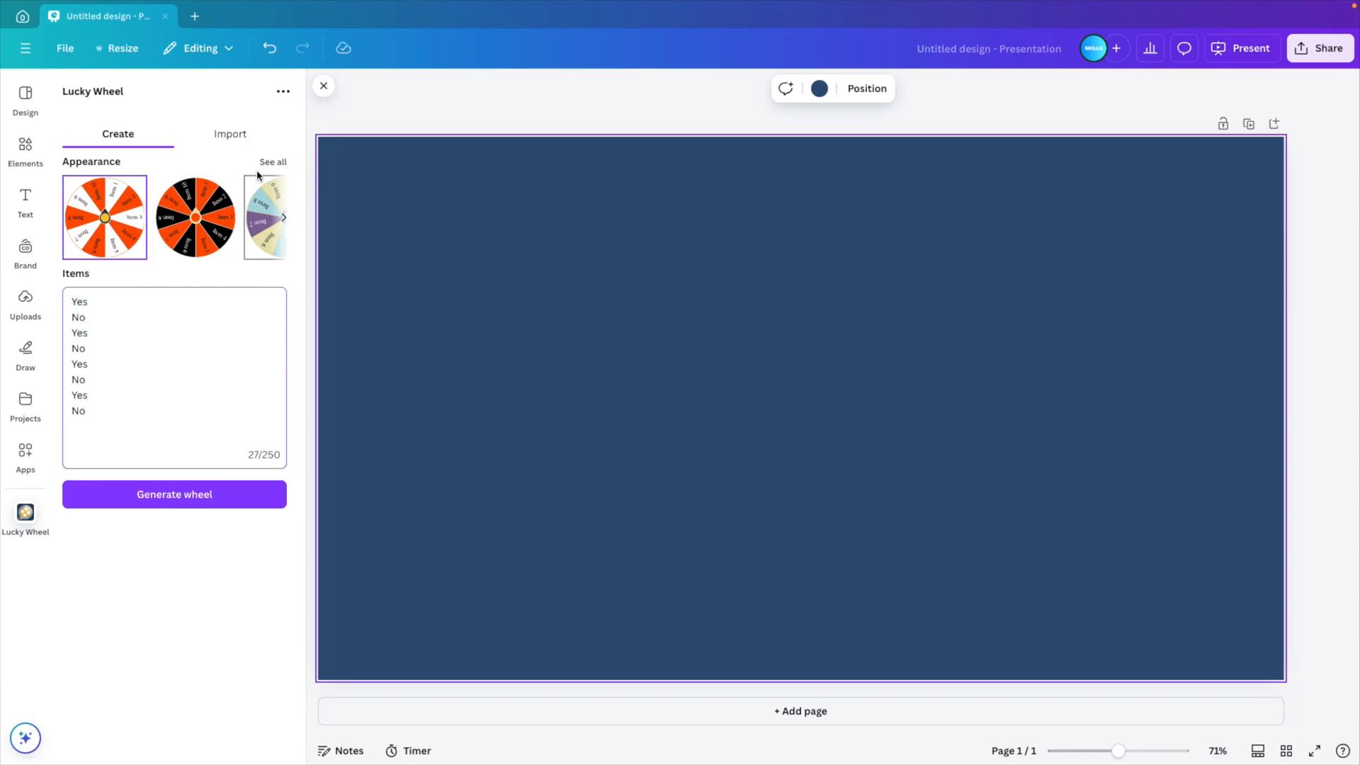
left_click(272, 162)
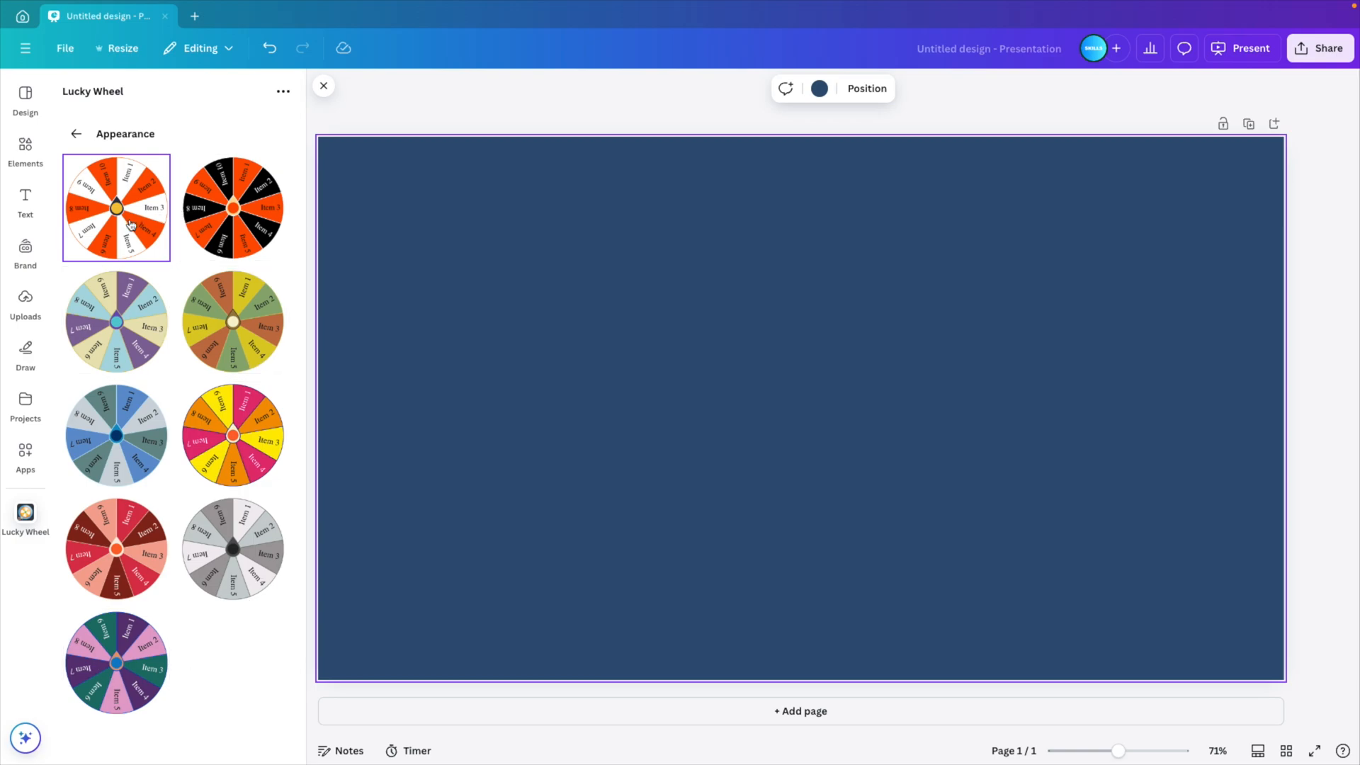
left_click(77, 134)
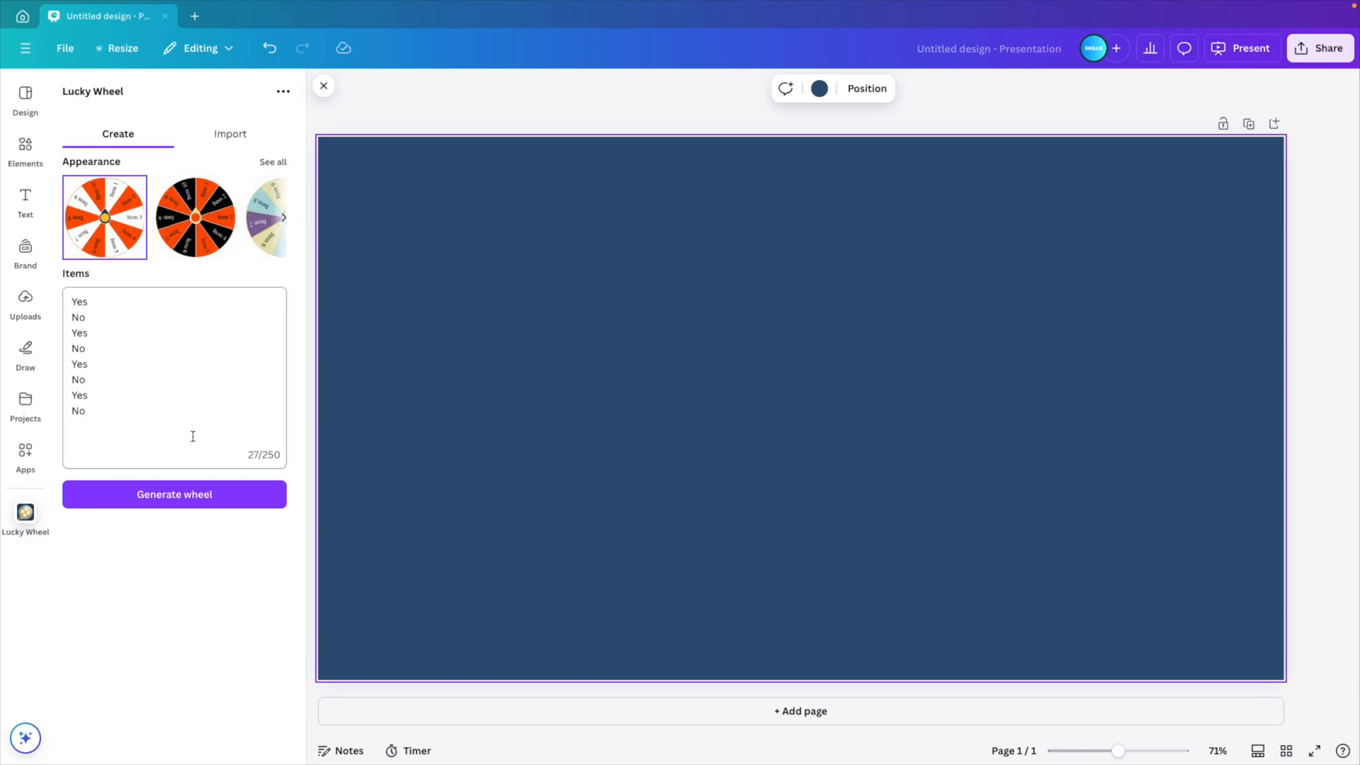
left_click(173, 494)
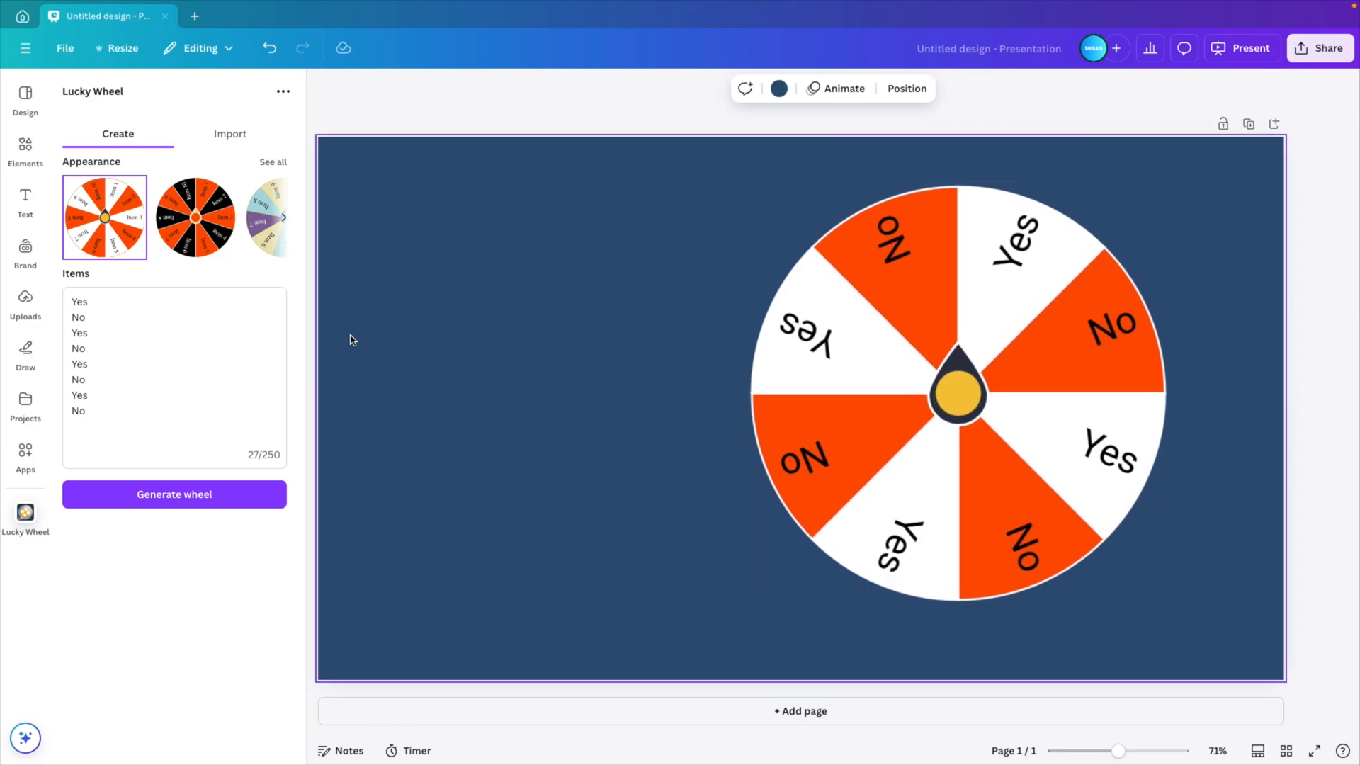
Add a heading text box to the slide beside the Yes/No wheel
left_click(25, 200)
type("a")
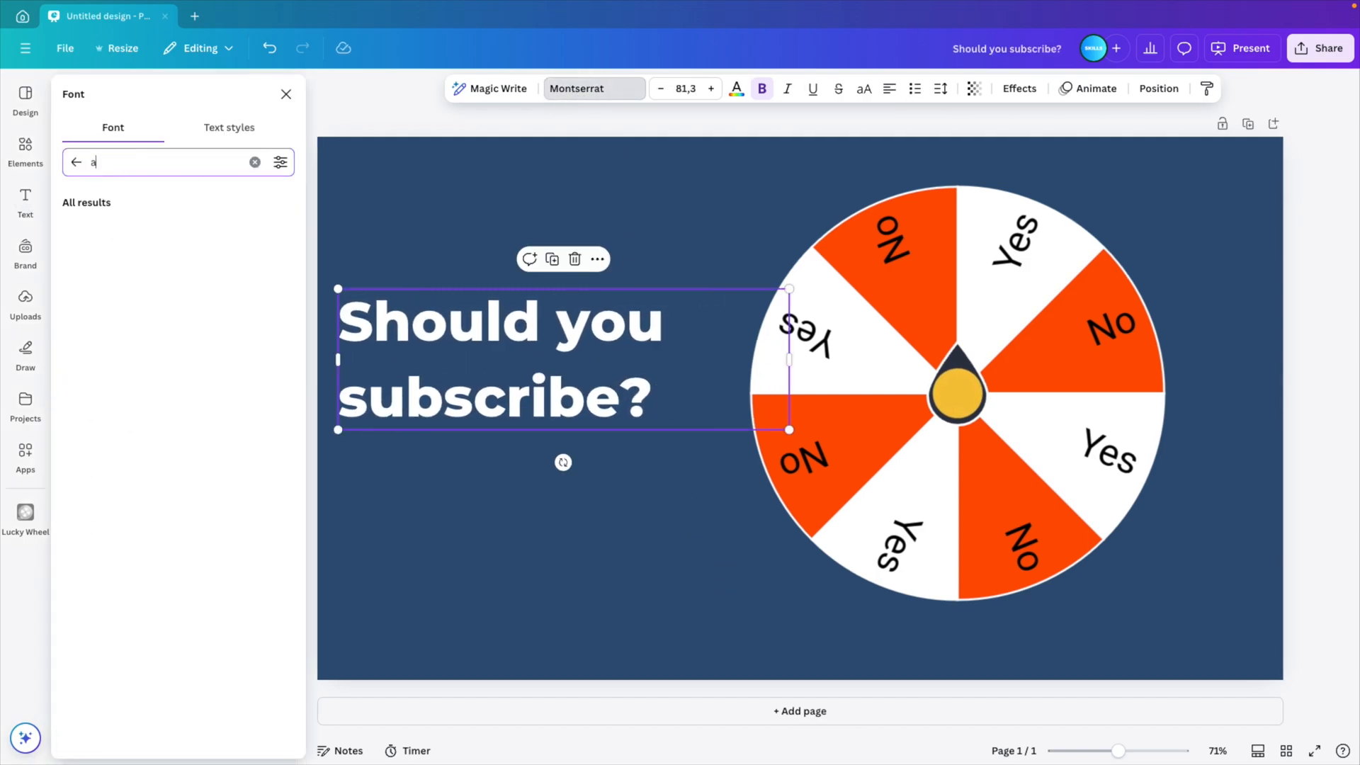
Give the 'Should you subscribe?' heading a tall condensed display font
left_click(97, 229)
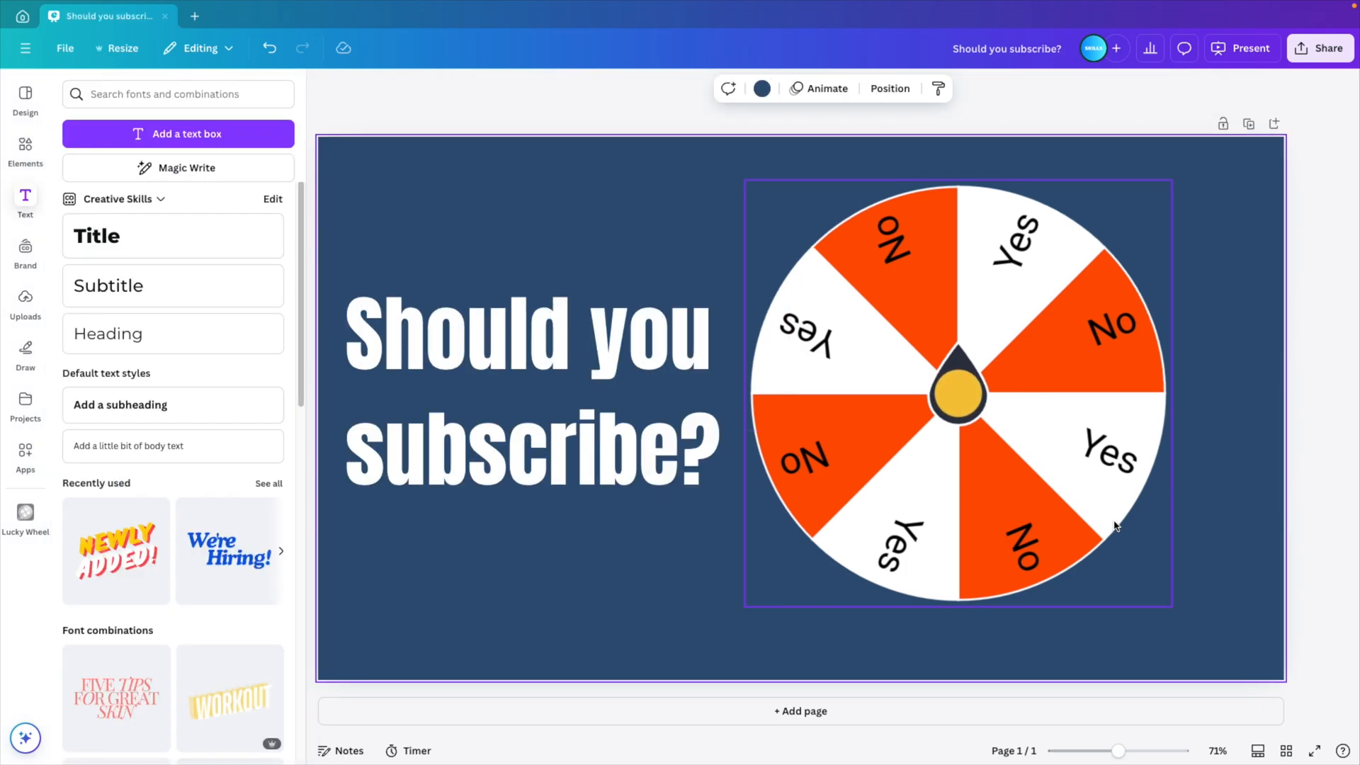
Present the slide full screen and spin the Yes/No wheel
left_click(1249, 48)
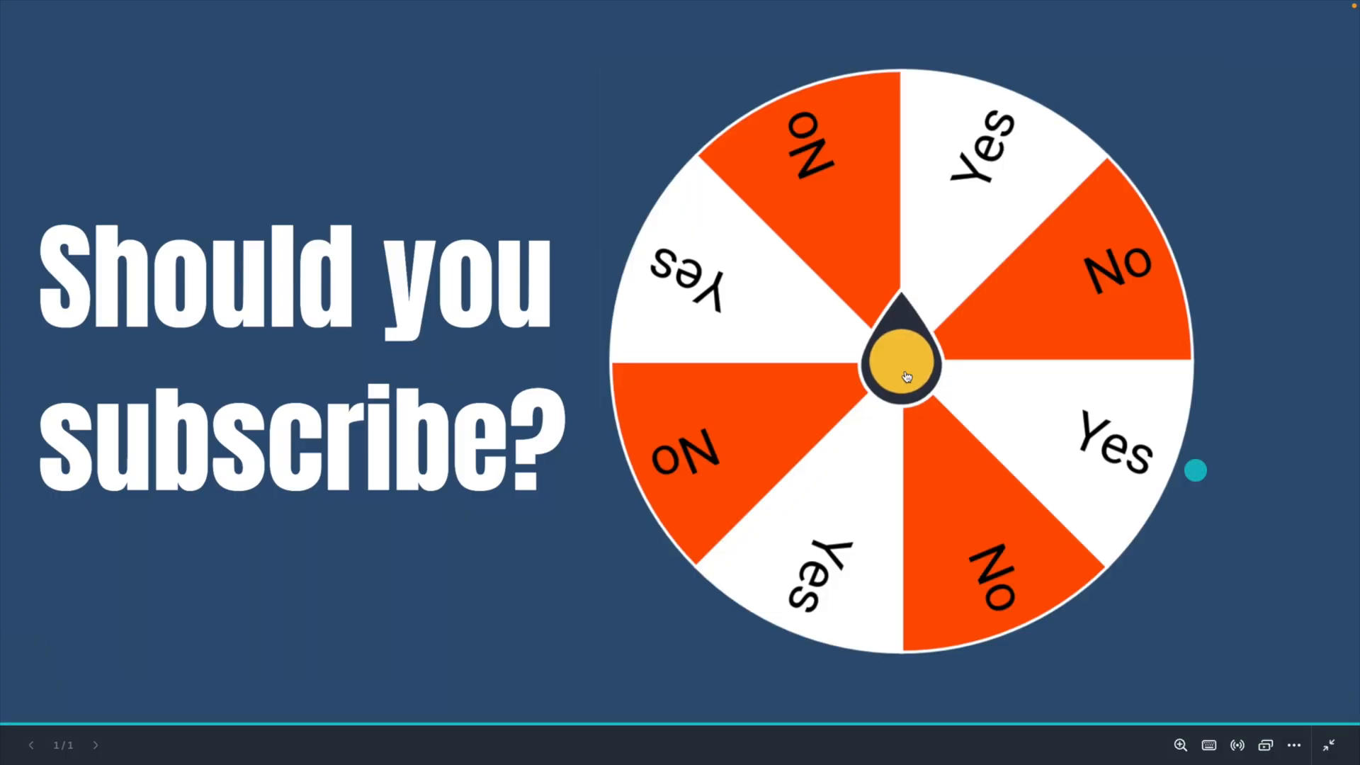
left_click(902, 365)
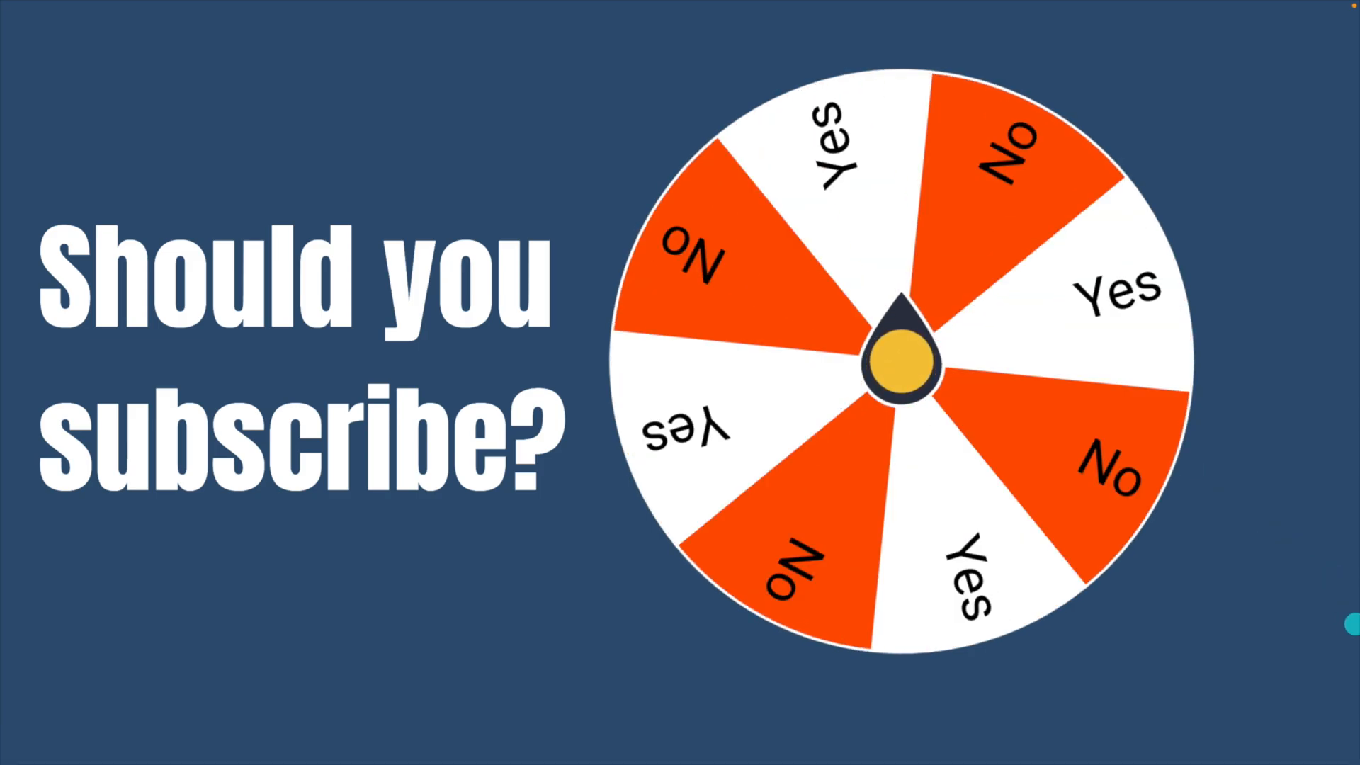